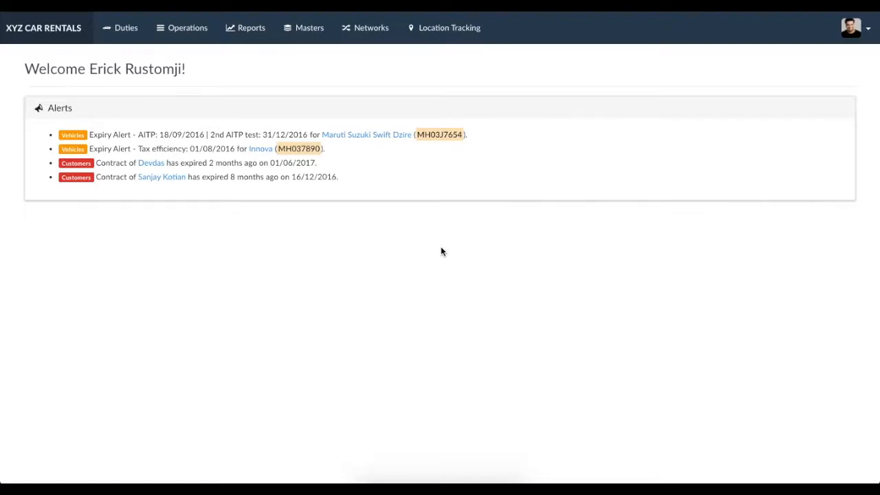
pyautogui.moveTo(306, 34)
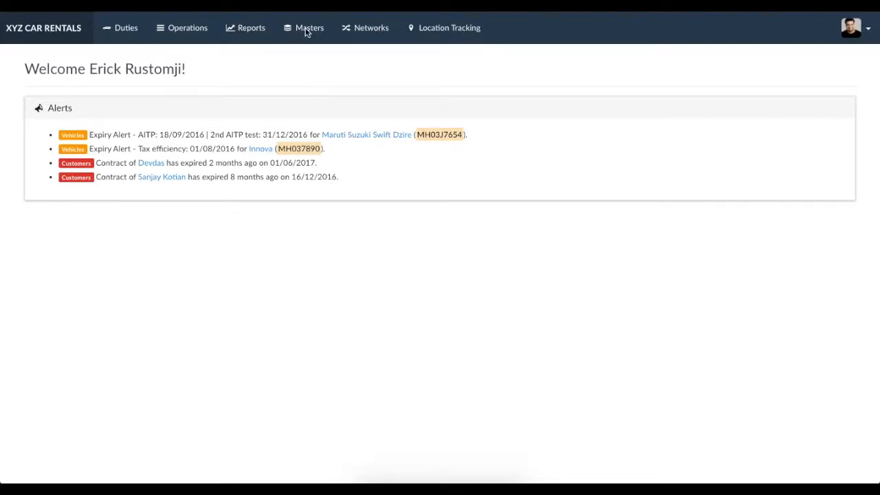
# - Open the Customers list from the Masters menu
pyautogui.click(309, 27)
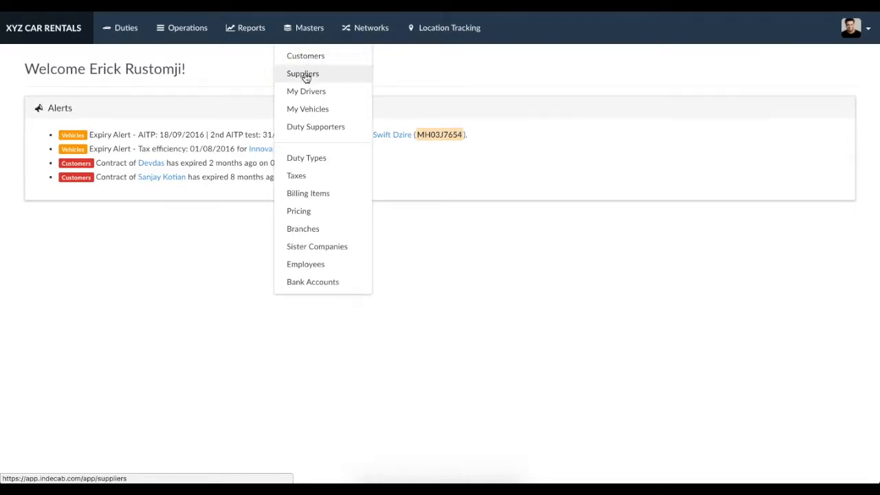
pyautogui.click(305, 56)
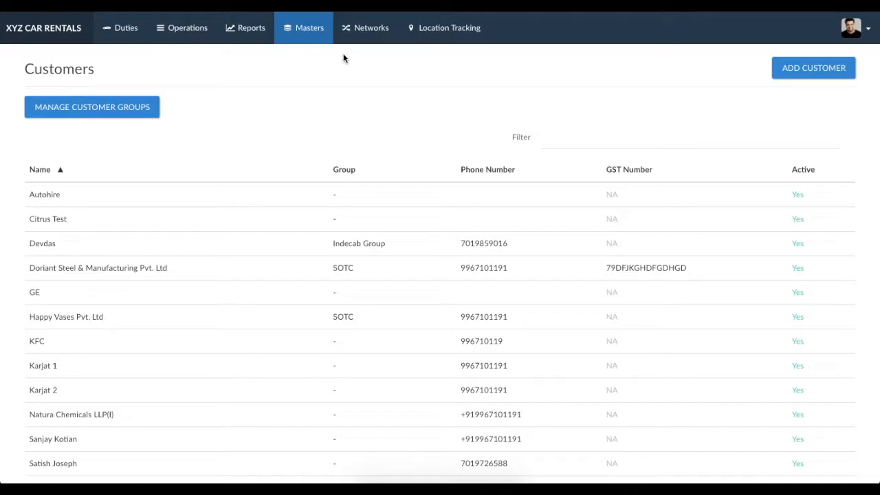
pyautogui.moveTo(136, 59)
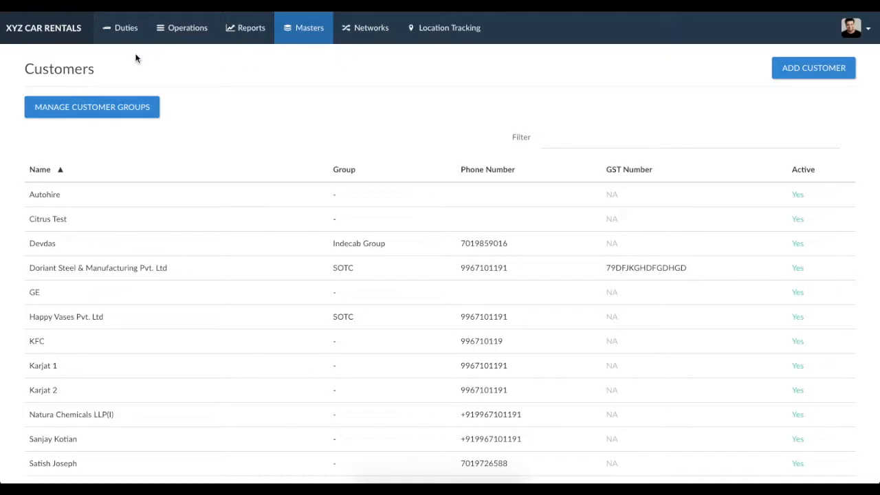
pyautogui.moveTo(25, 247)
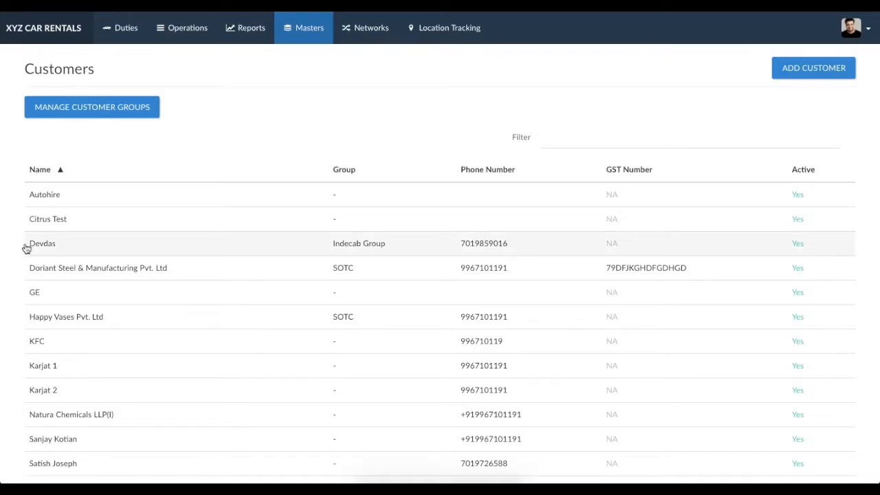
pyautogui.moveTo(130, 316)
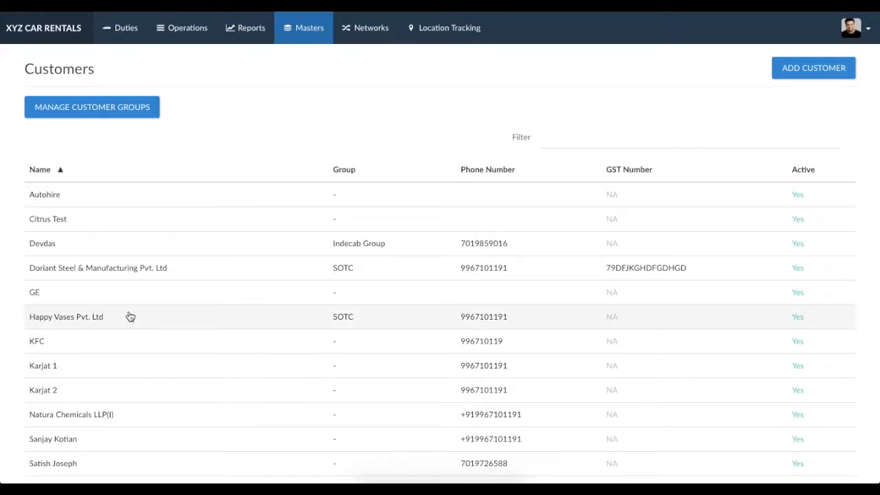
# - Open Happy Vases Pvt. Ltd's Audi A6 pricing table with City left at All
pyautogui.click(66, 317)
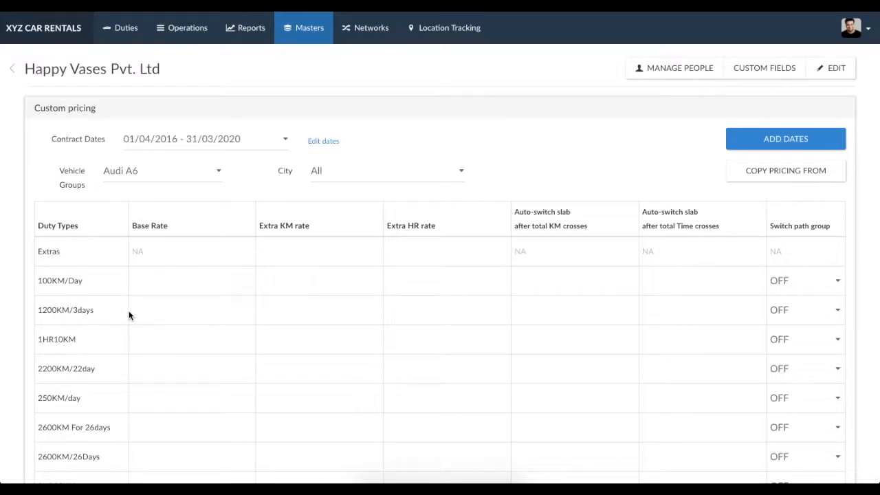
pyautogui.moveTo(170, 143)
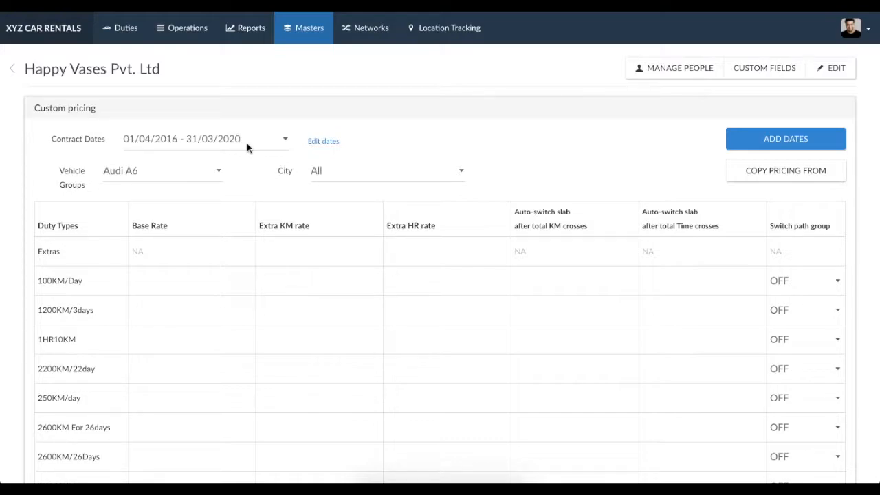
pyautogui.moveTo(145, 146)
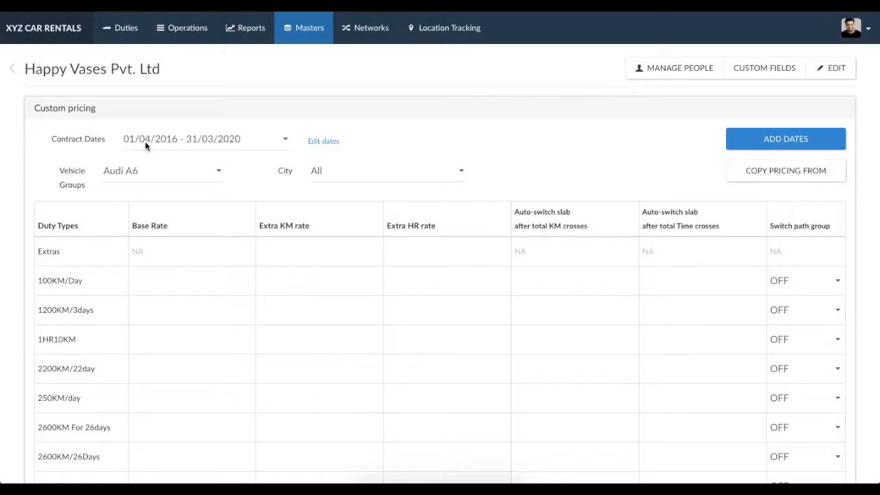
pyautogui.moveTo(125, 164)
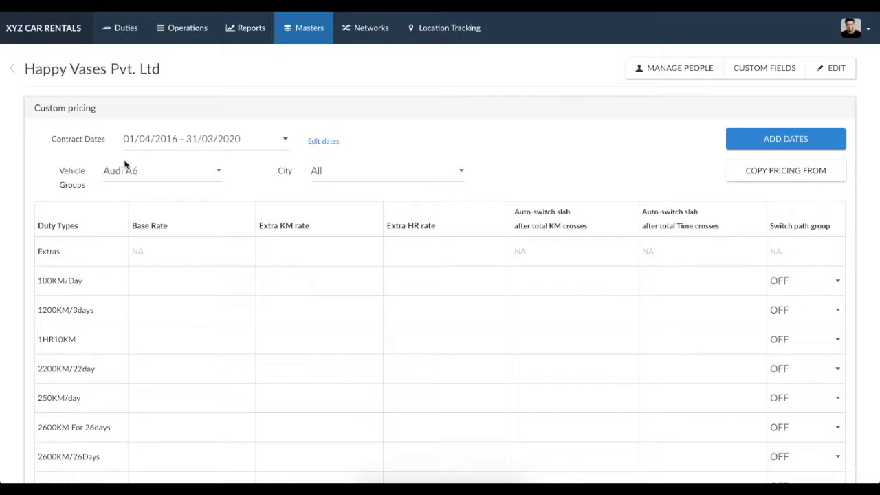
pyautogui.click(161, 171)
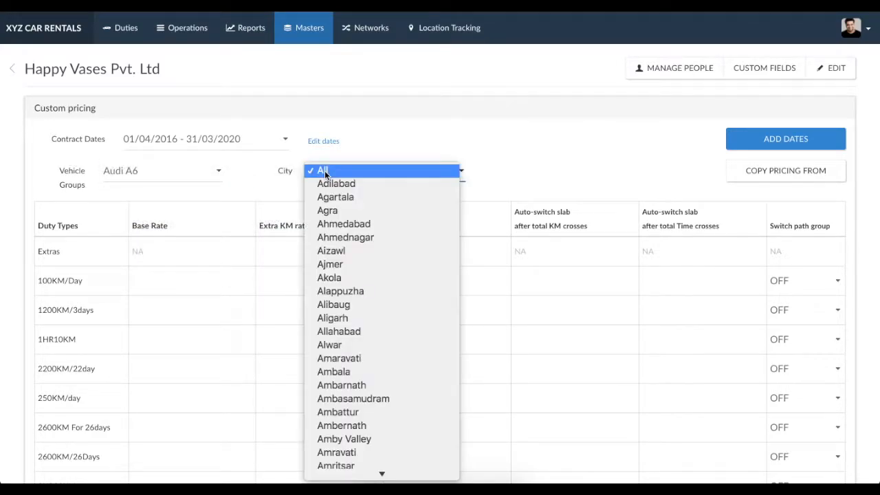
pyautogui.moveTo(330, 277)
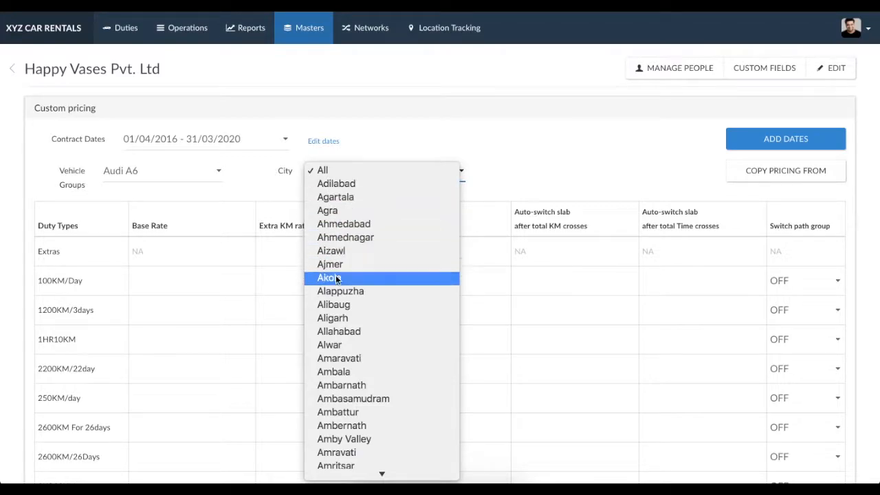
pyautogui.moveTo(338, 332)
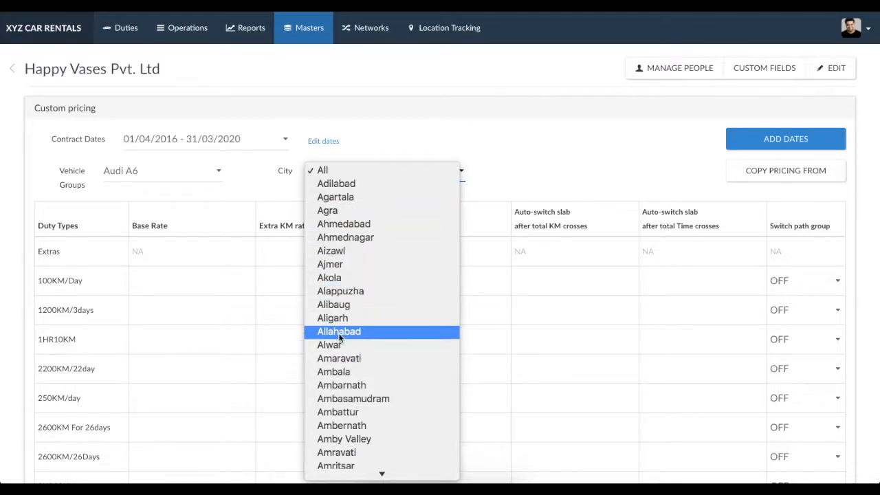
pyautogui.moveTo(345, 237)
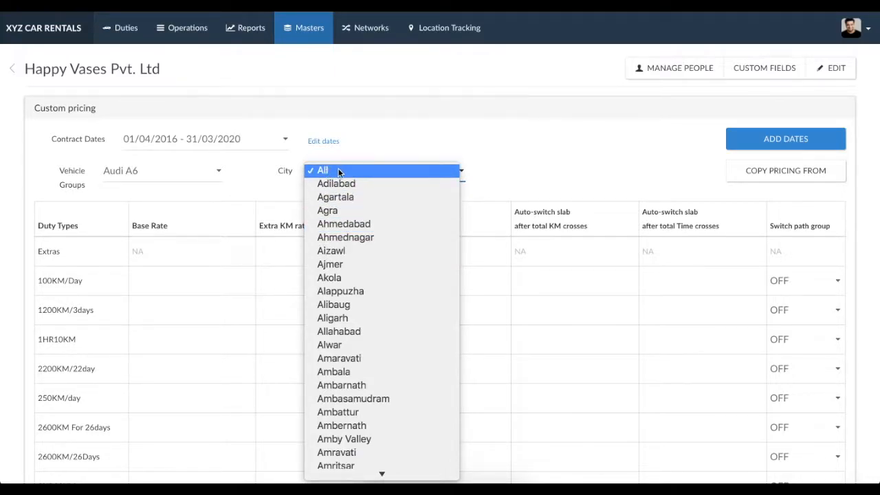
pyautogui.moveTo(348, 172)
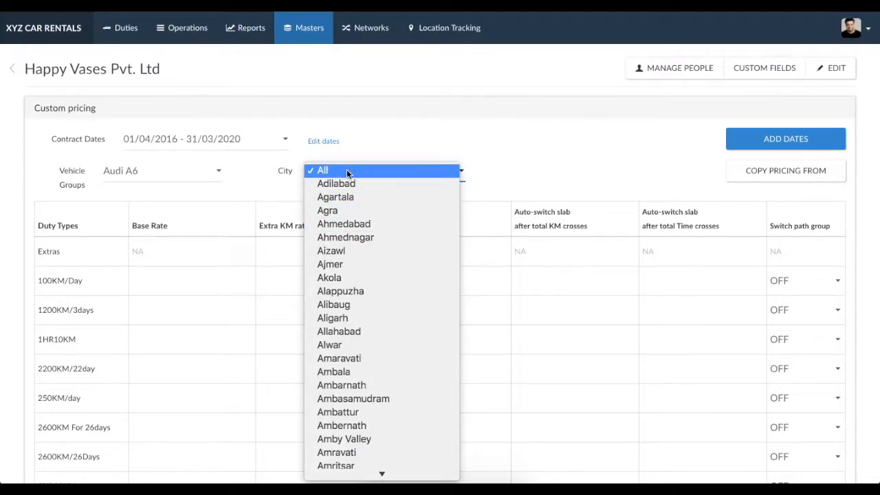
pyautogui.click(320, 170)
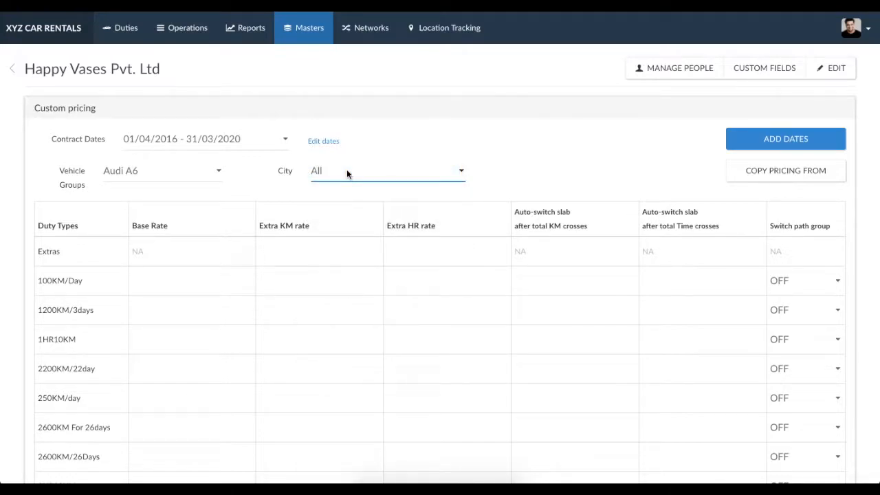
# - Enter Audi A6 base rates: 1200 for 100KM/Day and 3750 for 250KM/day
pyautogui.scroll(-3)
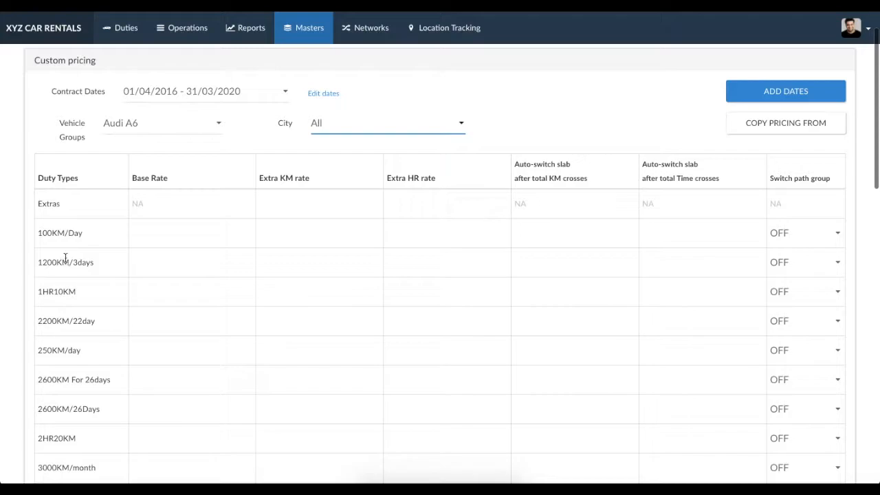
pyautogui.moveTo(66, 438)
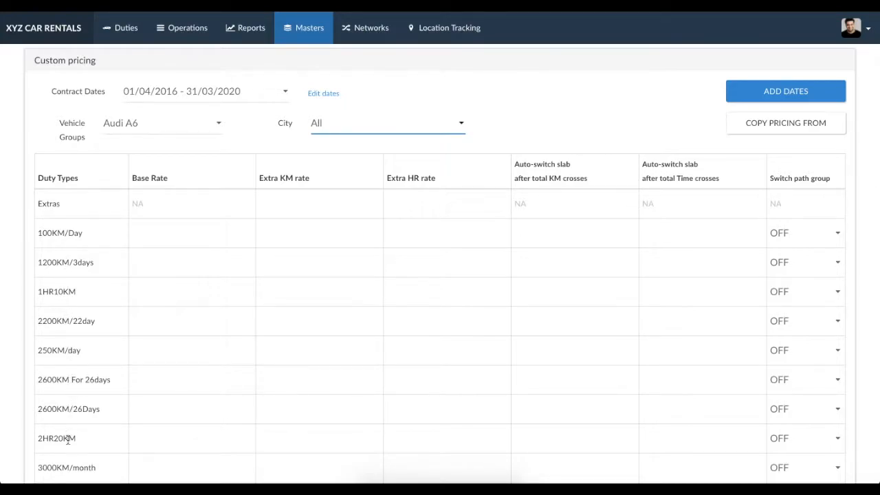
pyautogui.moveTo(75, 259)
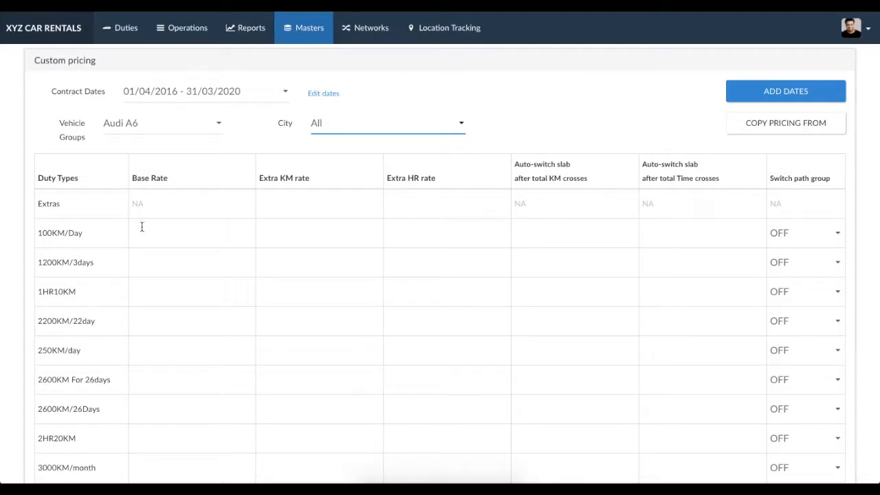
pyautogui.write('1')
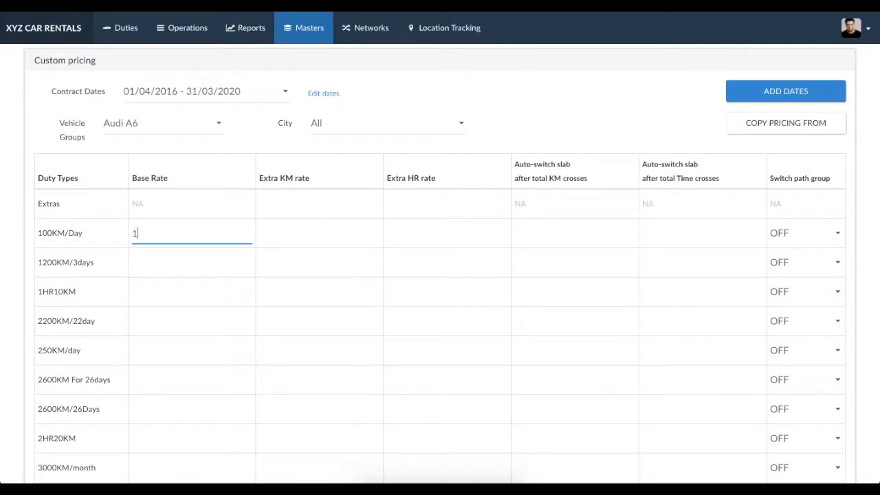
pyautogui.write('200')
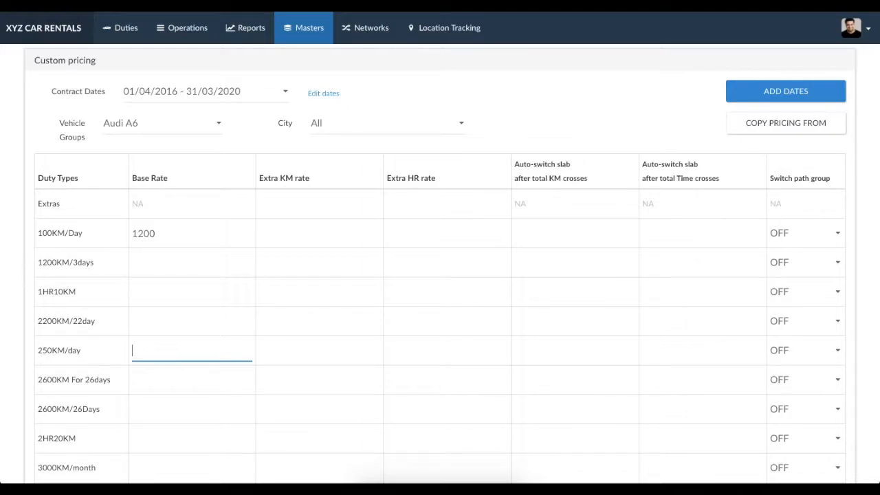
pyautogui.write('3750')
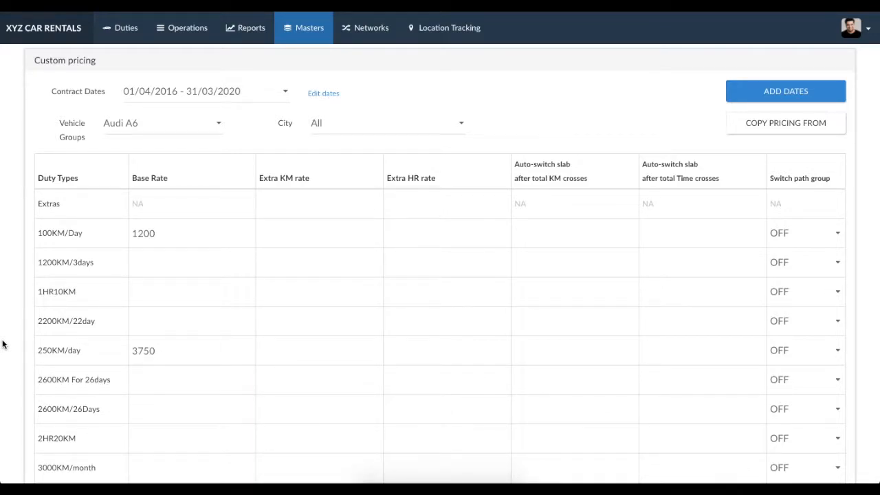
pyautogui.moveTo(263, 192)
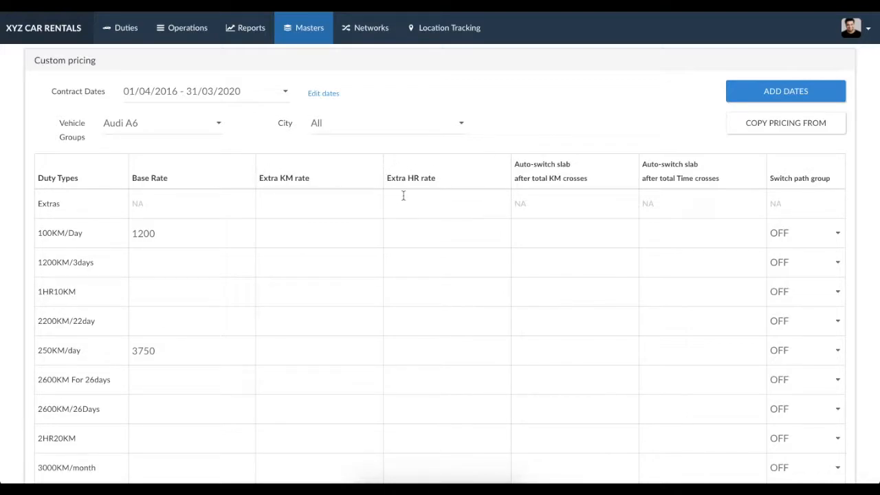
# - Enter extra KM rates of 12 for 100KM/Day and 15 for 250KM/day
pyautogui.click(318, 233)
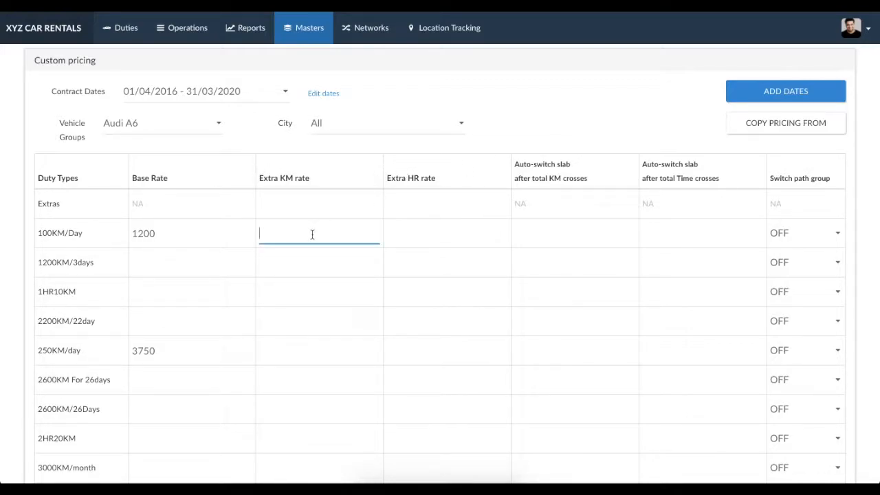
pyautogui.write('12')
pyautogui.click(319, 351)
pyautogui.write('1')
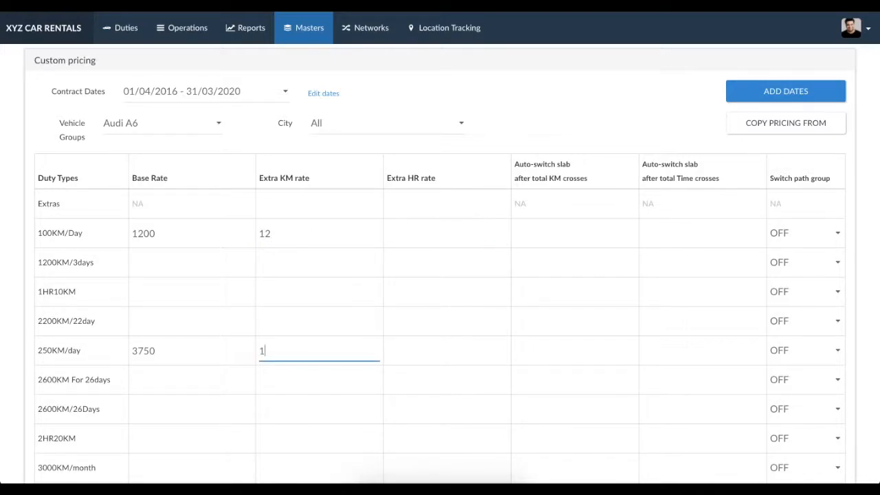
pyautogui.write('5')
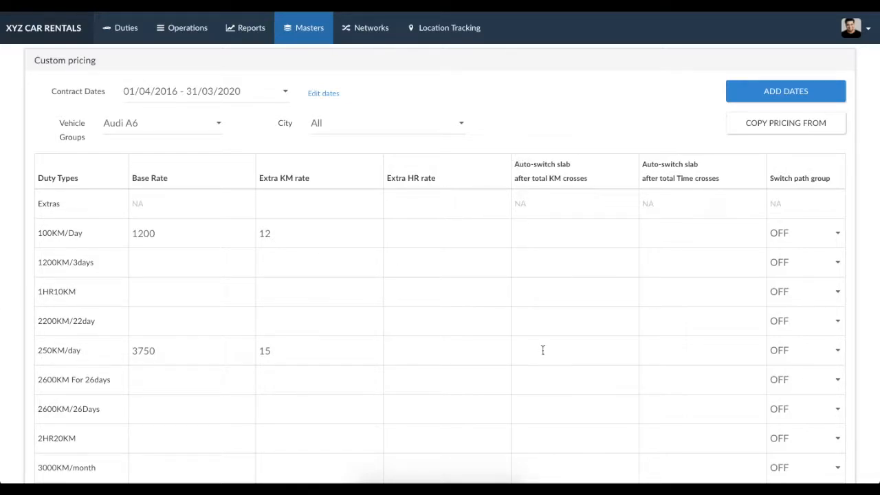
pyautogui.moveTo(865, 254)
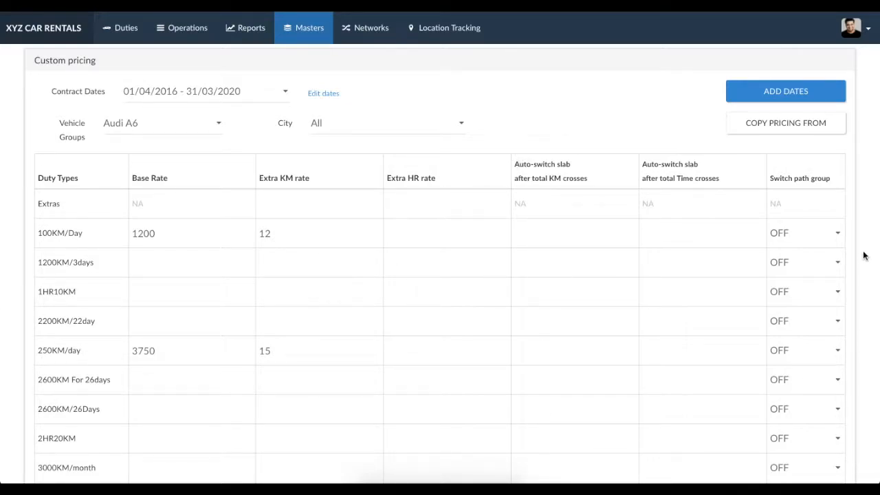
pyautogui.moveTo(529, 273)
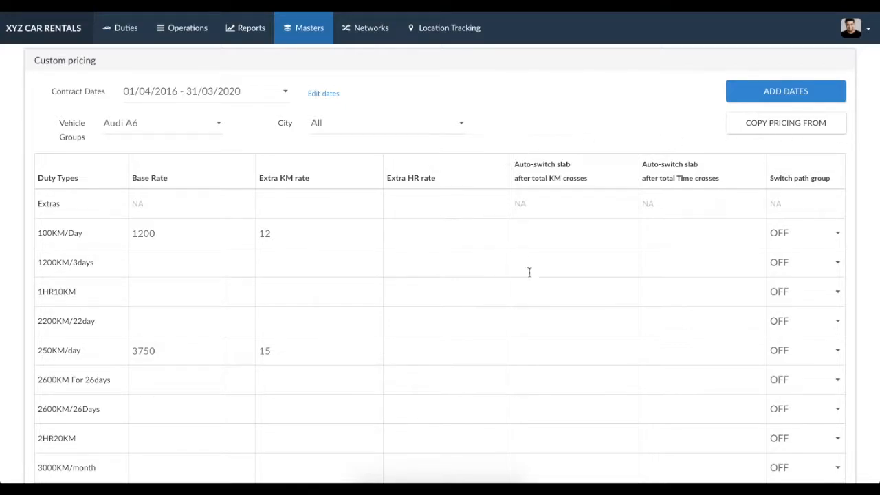
pyautogui.moveTo(542, 323)
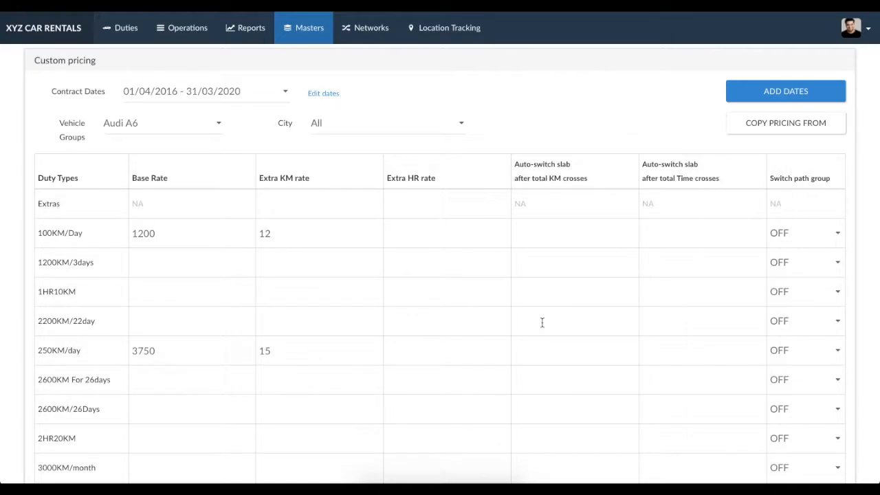
pyautogui.moveTo(547, 178)
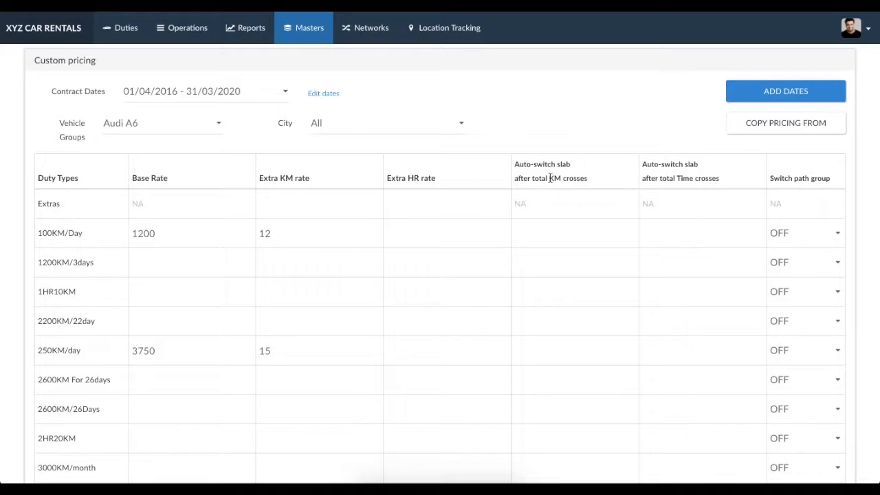
pyautogui.moveTo(685, 178)
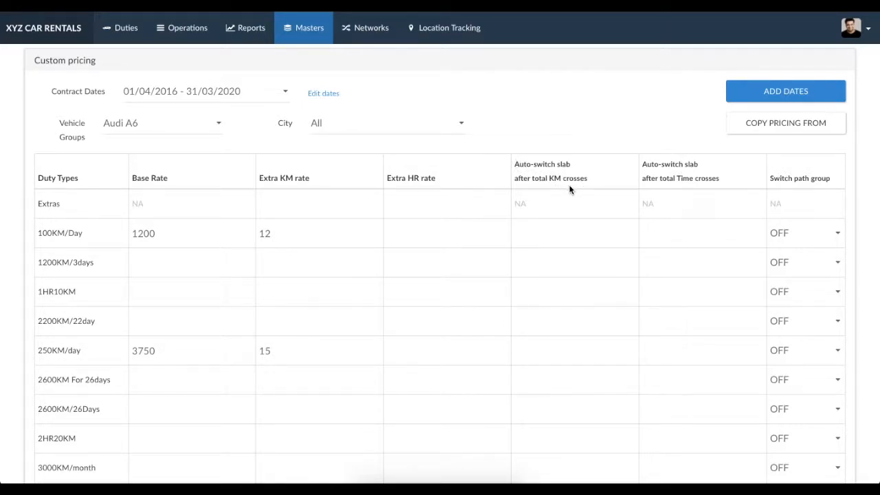
pyautogui.moveTo(555, 195)
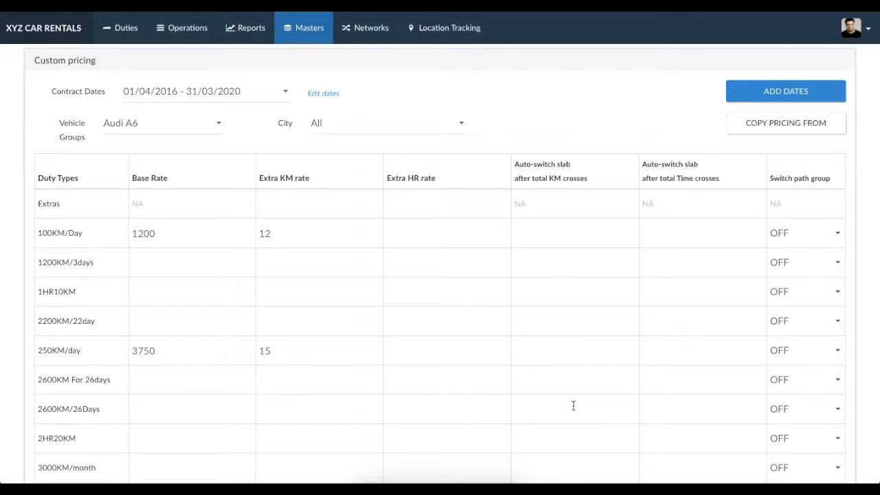
pyautogui.moveTo(682, 336)
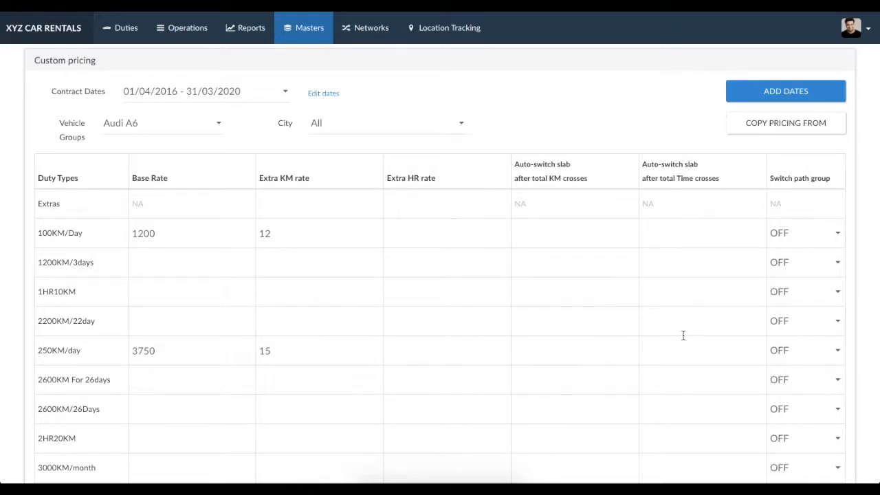
pyautogui.moveTo(686, 409)
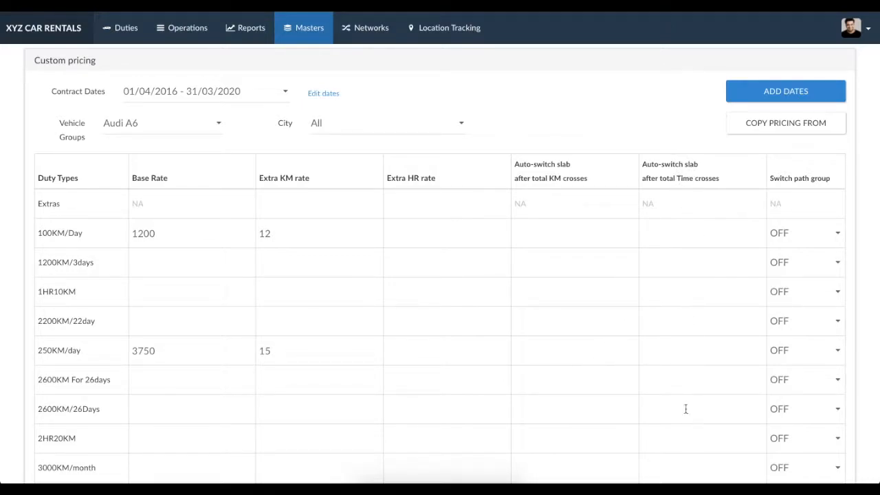
pyautogui.moveTo(672, 160)
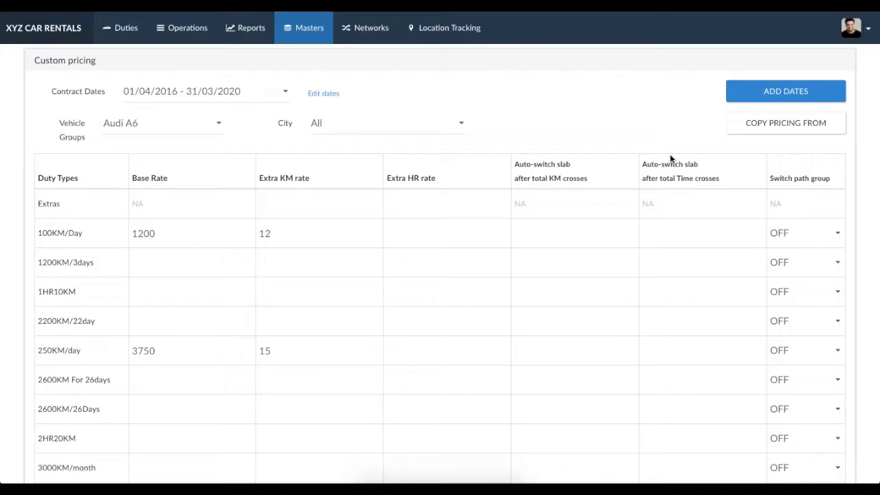
pyautogui.moveTo(816, 167)
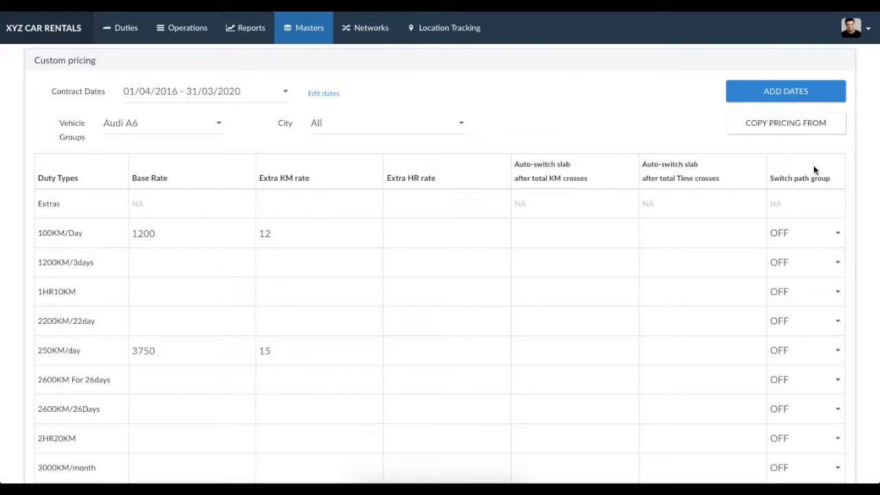
pyautogui.moveTo(803, 238)
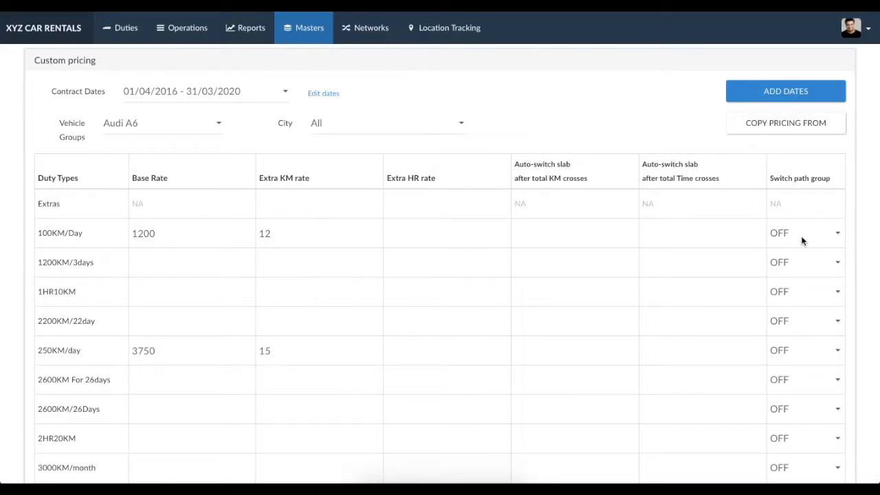
pyautogui.click(837, 232)
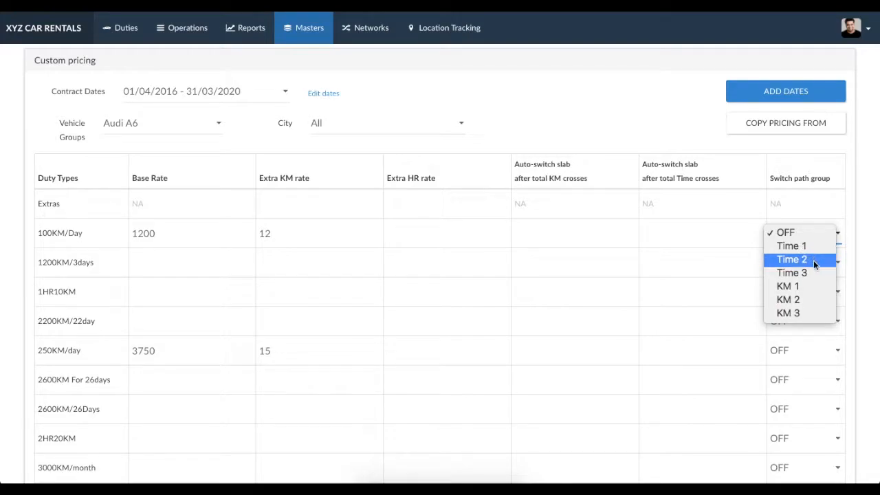
pyautogui.moveTo(797, 300)
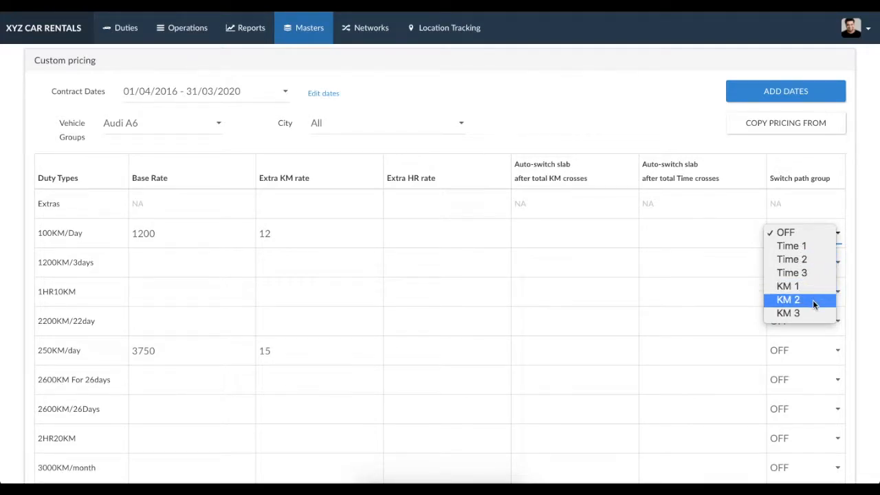
pyautogui.moveTo(822, 306)
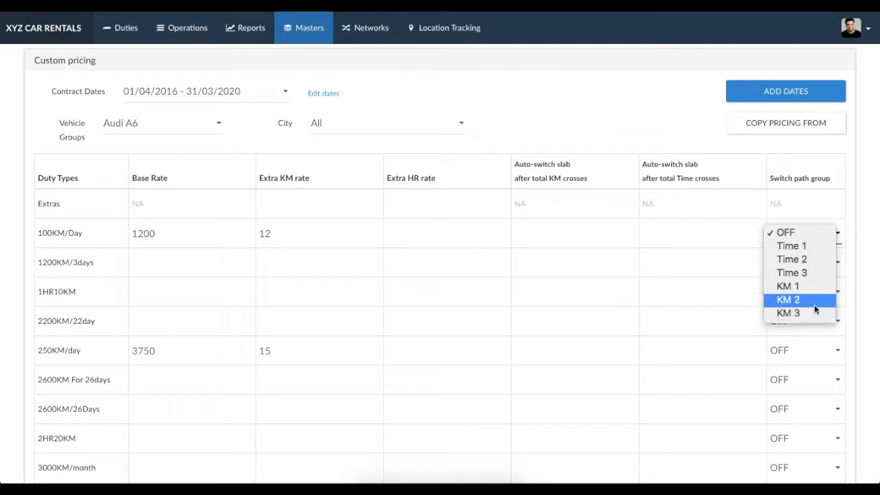
pyautogui.moveTo(791, 259)
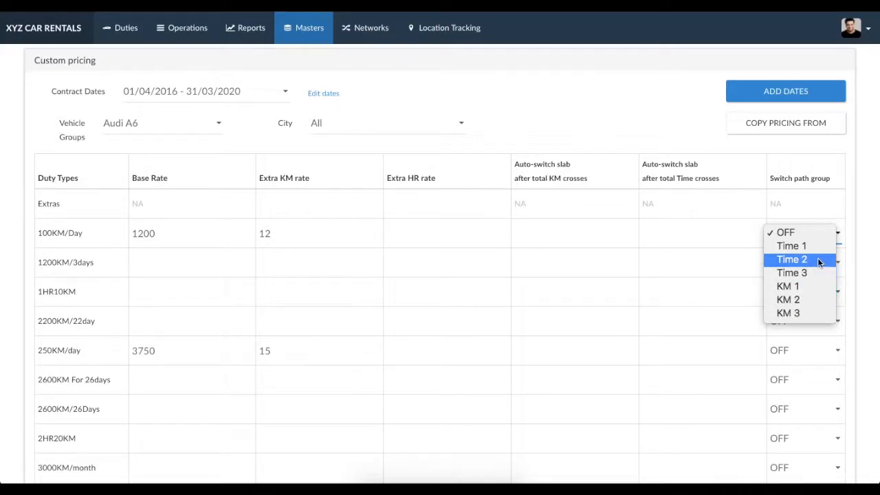
pyautogui.moveTo(855, 237)
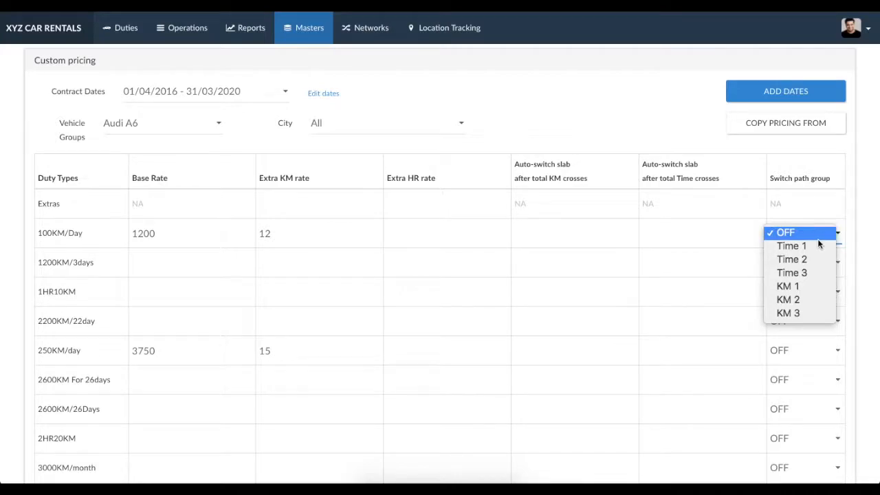
pyautogui.moveTo(820, 263)
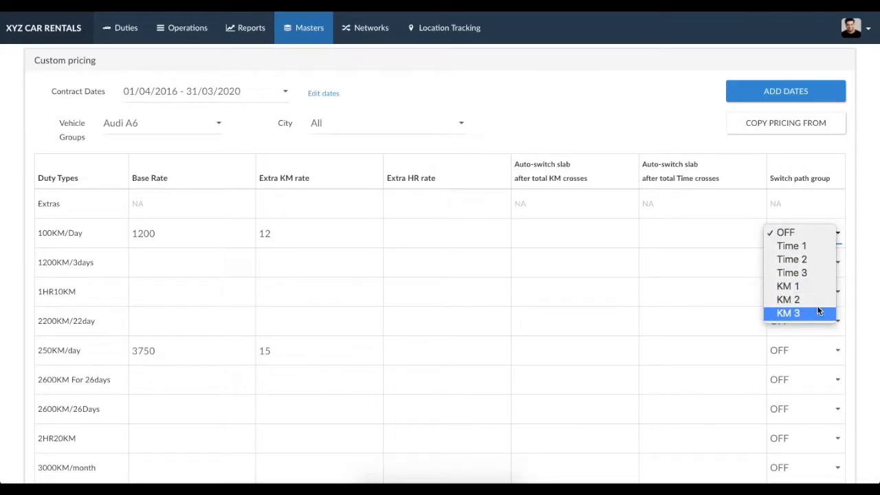
pyautogui.click(798, 233)
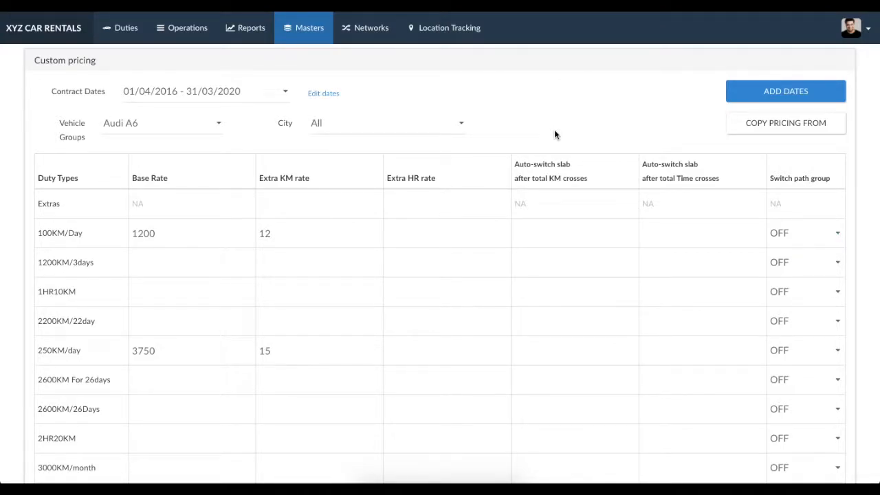
pyautogui.moveTo(641, 199)
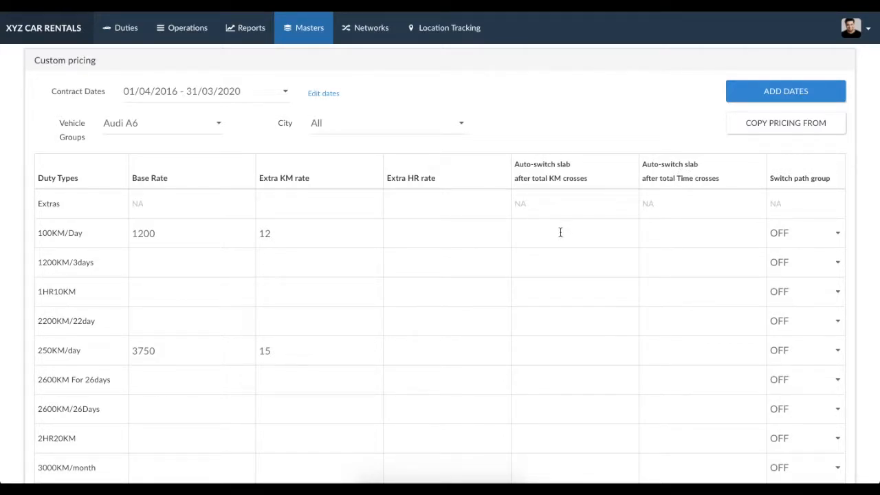
# - Make 100KM/Day switch to path KM 1 after 150 km
pyautogui.click(561, 232)
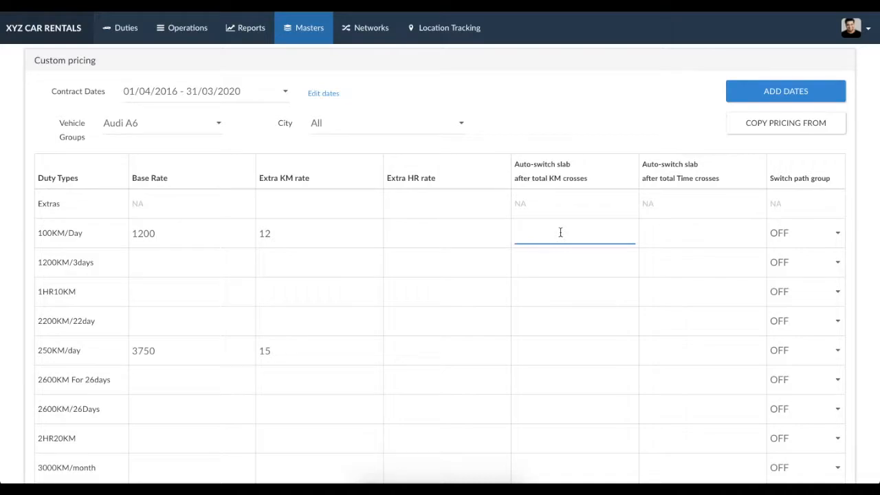
pyautogui.moveTo(59, 259)
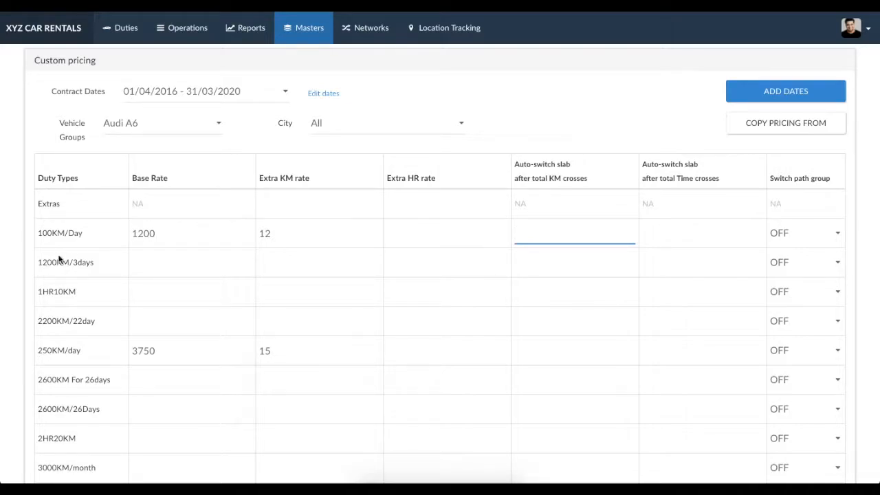
pyautogui.moveTo(38, 368)
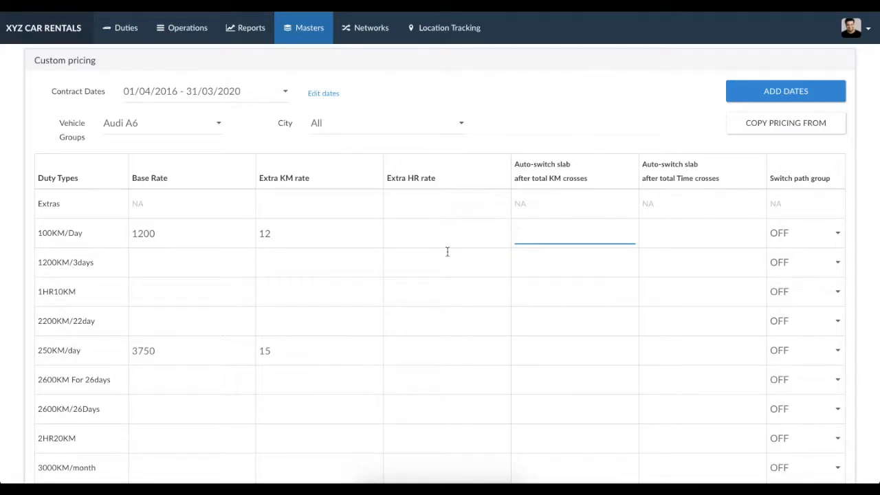
pyautogui.moveTo(476, 240)
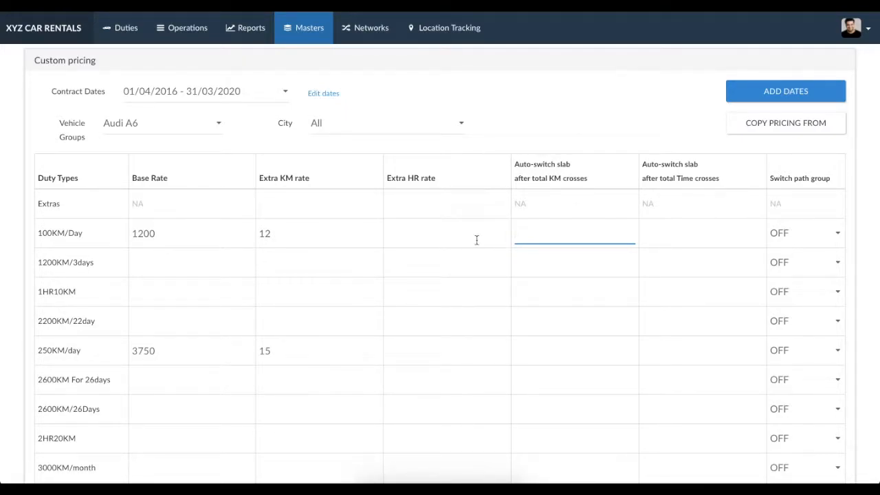
pyautogui.write('150')
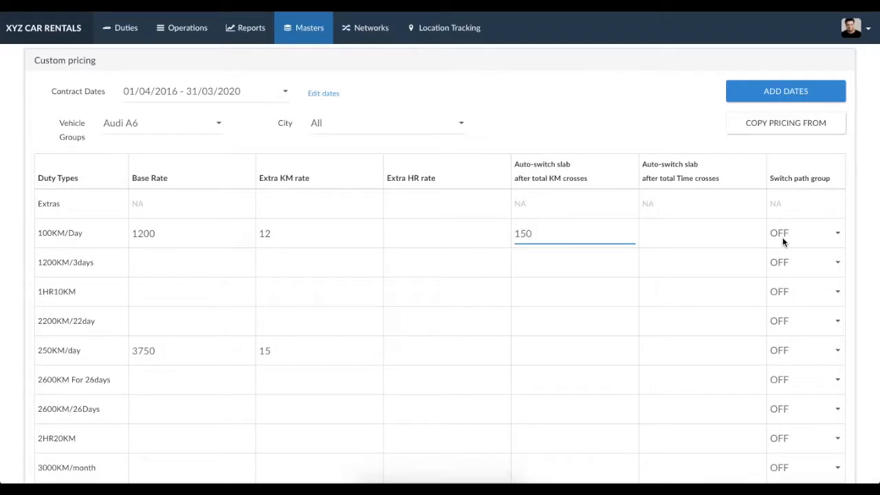
pyautogui.click(838, 233)
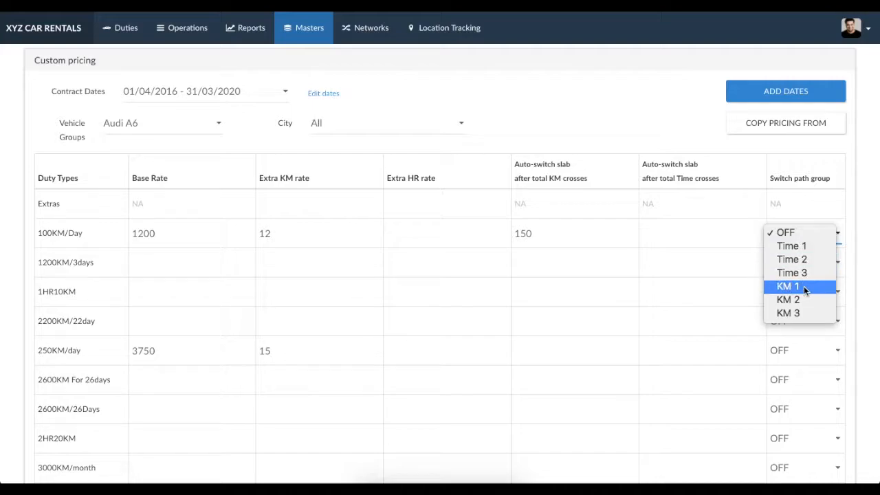
pyautogui.click(781, 287)
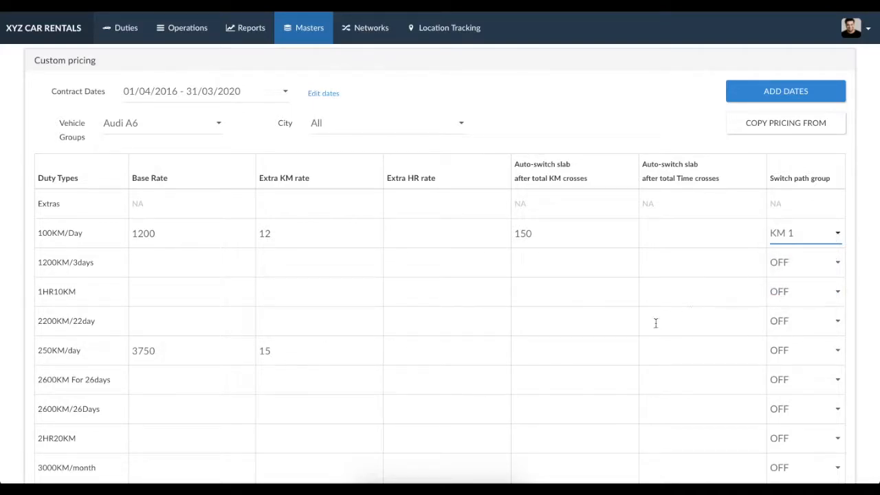
# - Make 250KM/day switch to path KM 1 after 250 km
pyautogui.write('2')
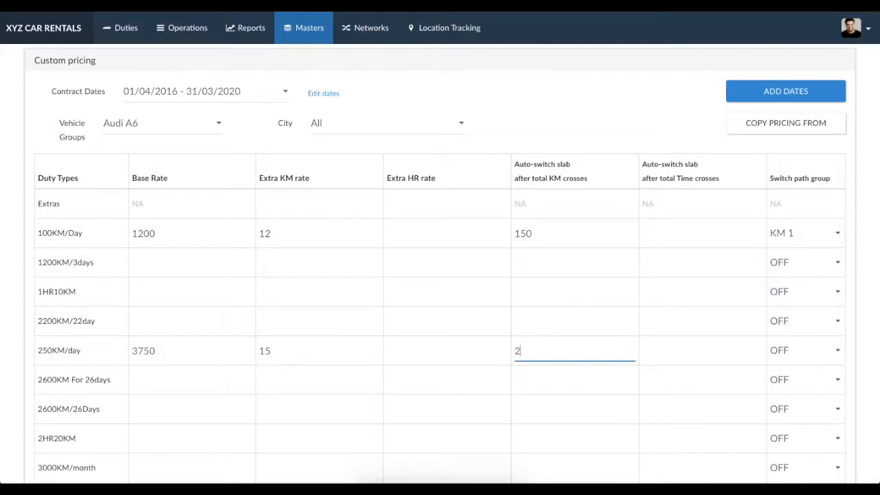
pyautogui.write('50')
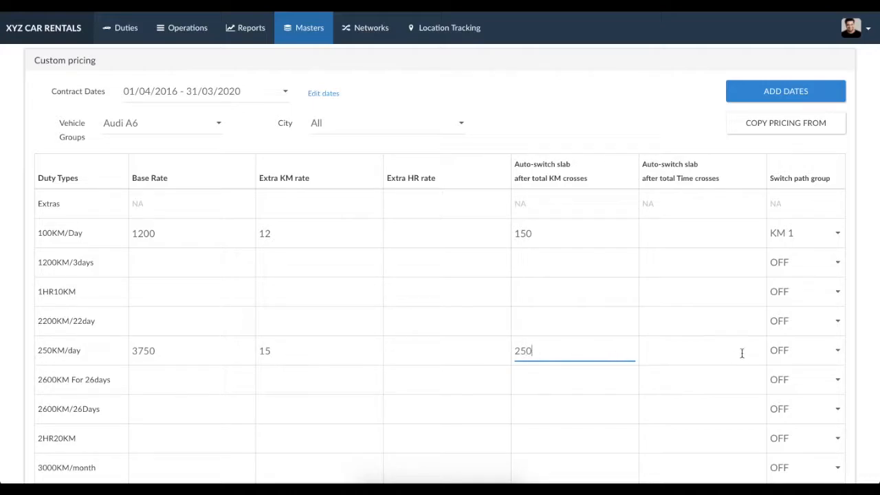
pyautogui.click(804, 350)
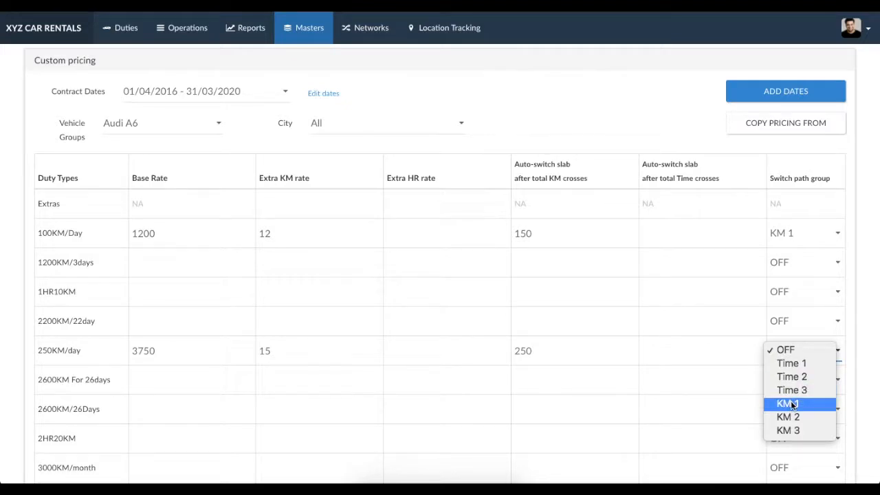
pyautogui.click(785, 404)
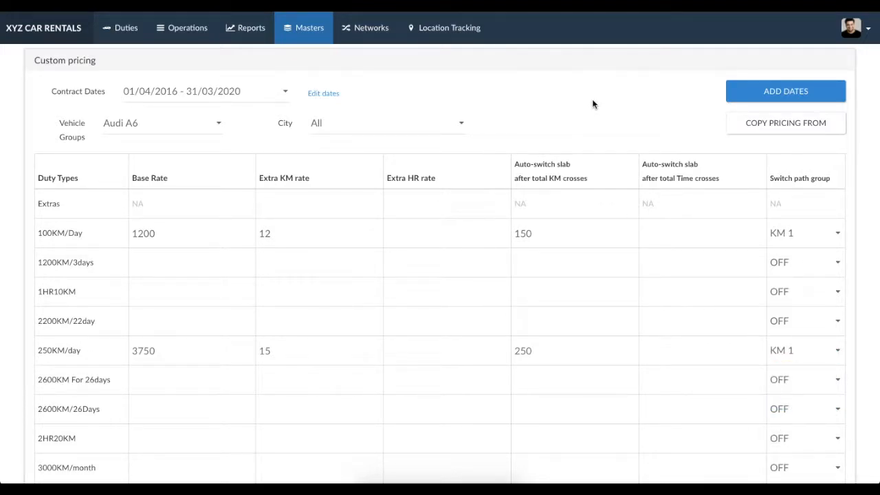
# - Set the 1HR10KM time threshold to 01:30 with switch path Time 1
pyautogui.click(663, 293)
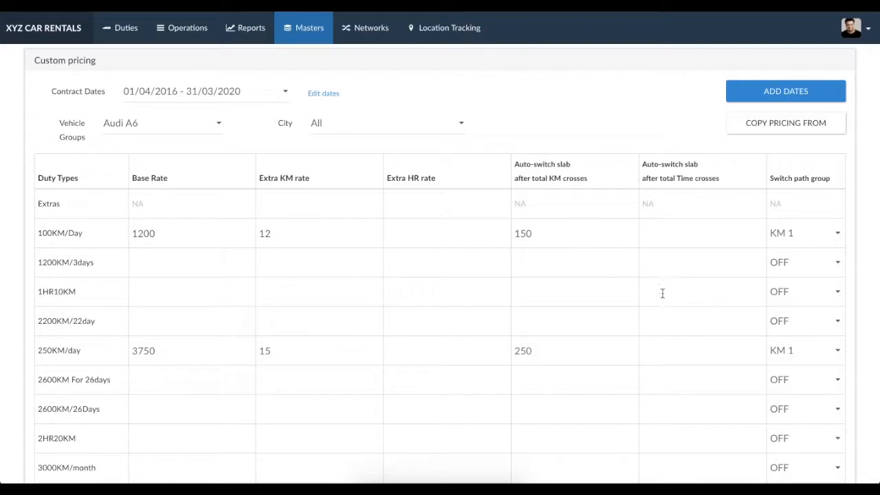
pyautogui.click(702, 292)
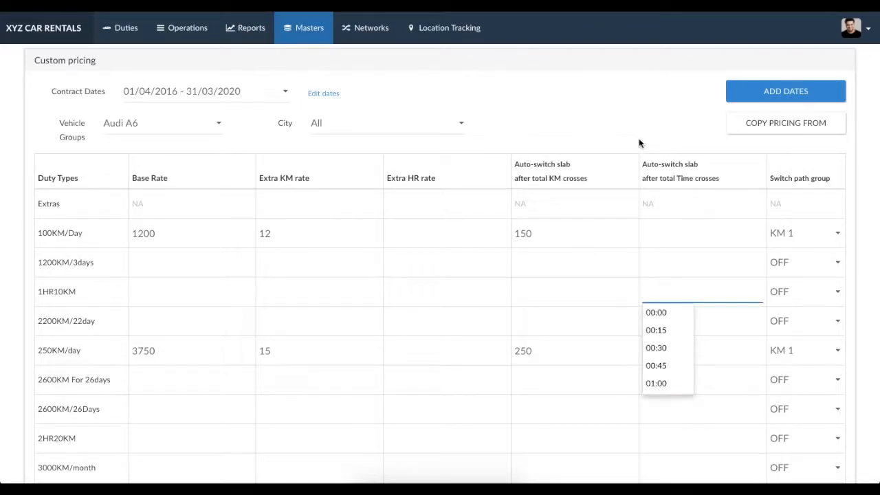
pyautogui.click(110, 310)
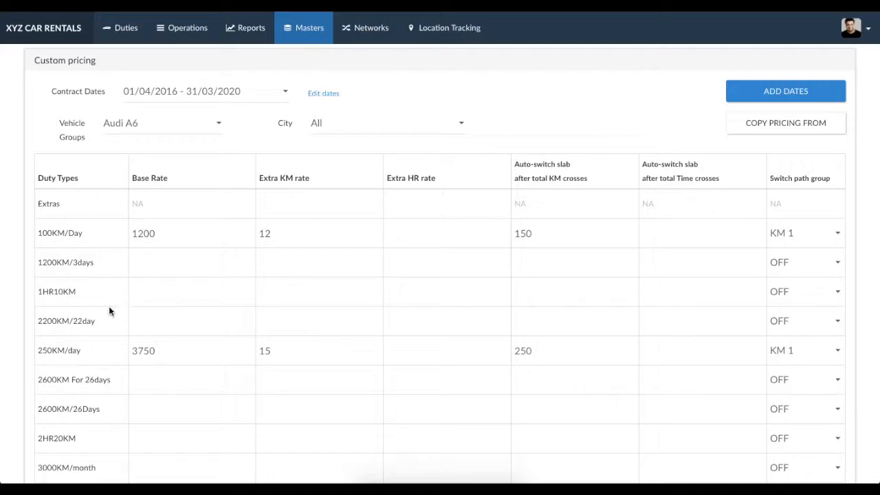
pyautogui.moveTo(57, 287)
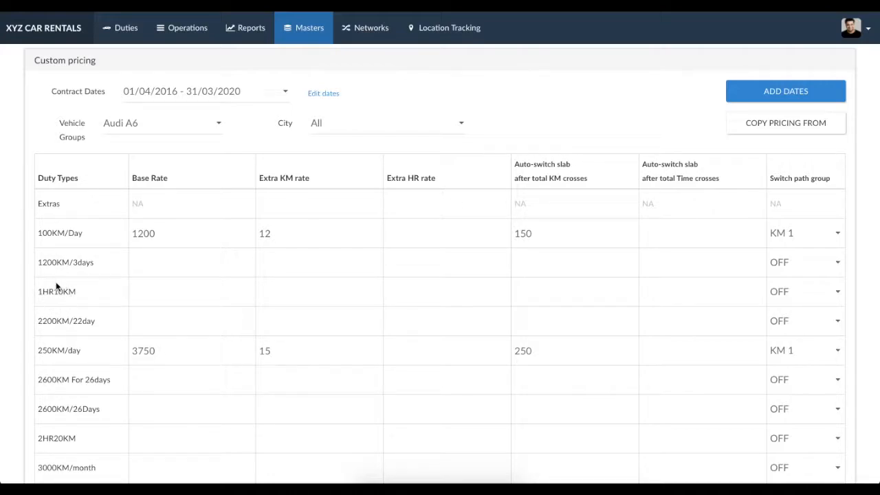
pyautogui.moveTo(34, 434)
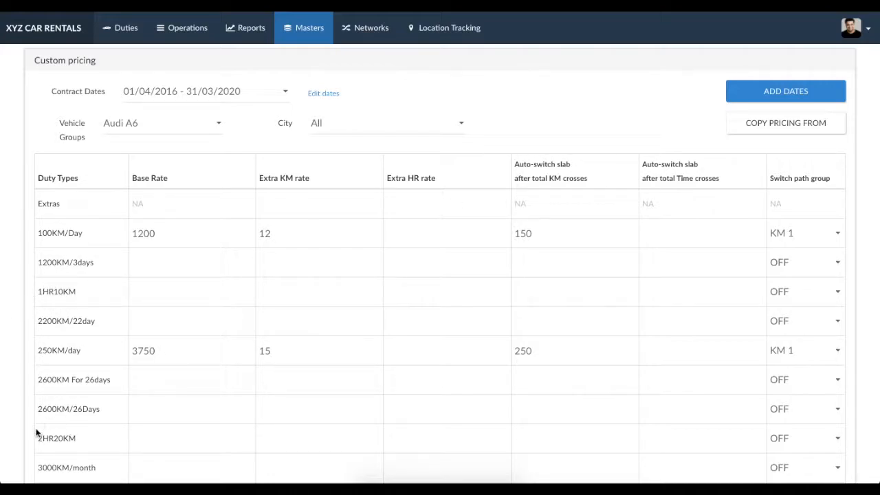
pyautogui.moveTo(62, 432)
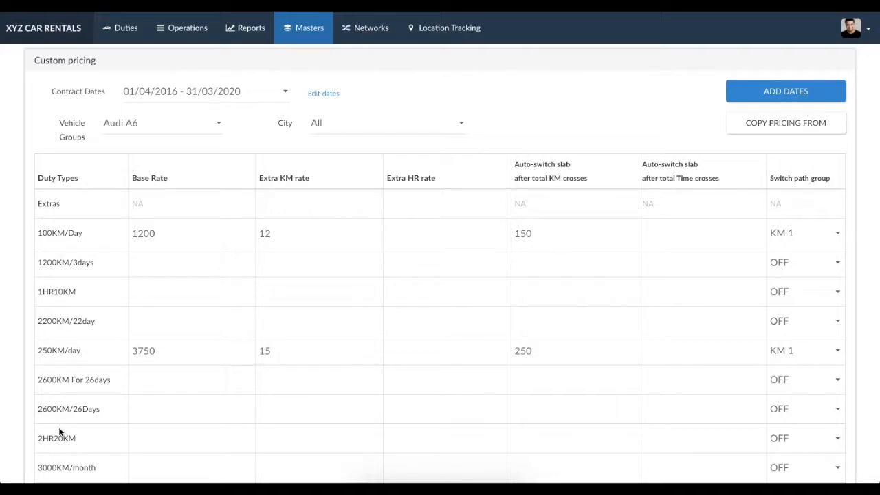
pyautogui.click(701, 292)
pyautogui.write('0130')
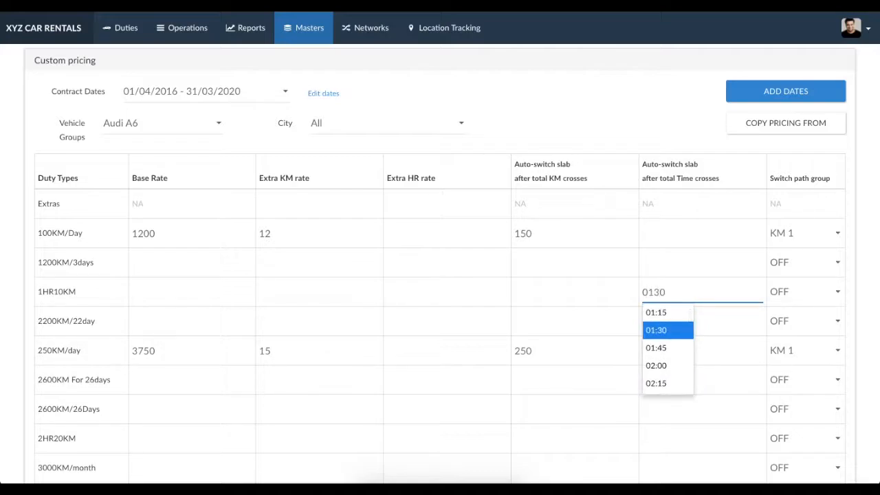
pyautogui.click(656, 330)
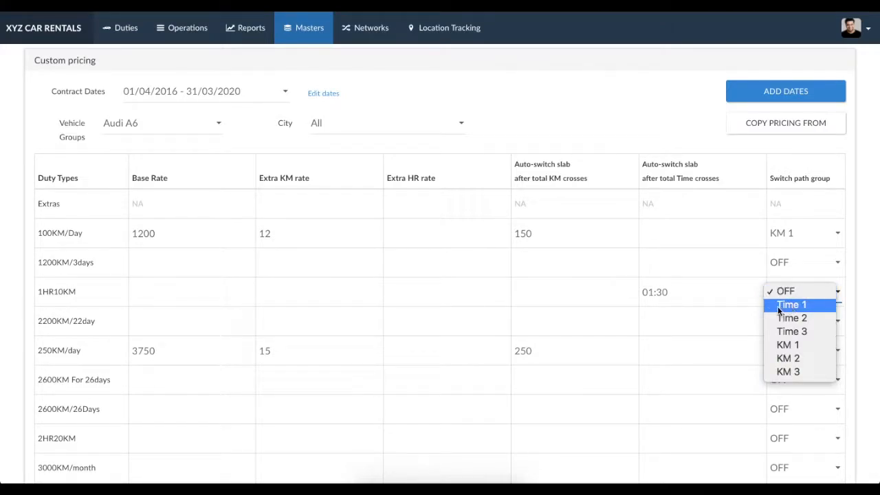
pyautogui.click(792, 291)
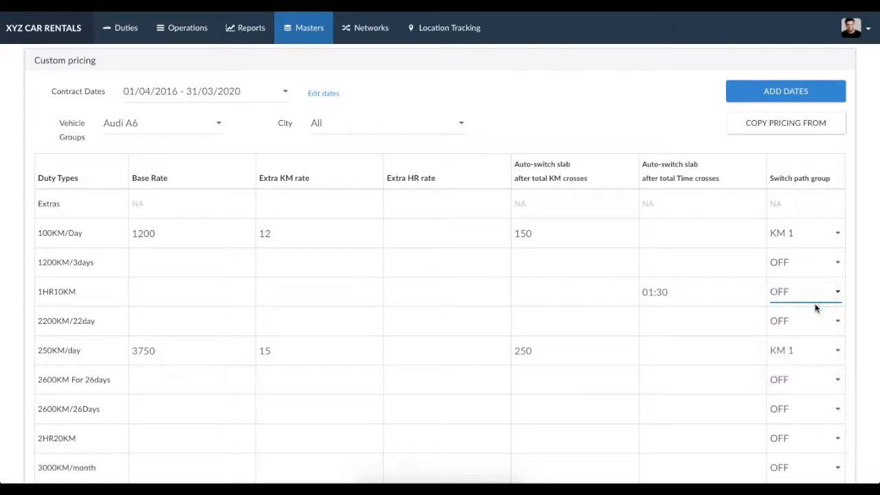
pyautogui.click(805, 291)
pyautogui.write('02:00')
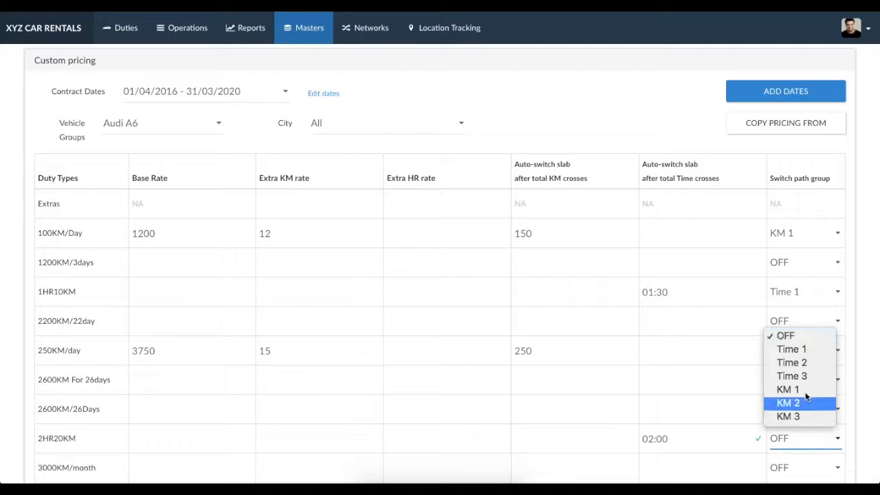
# - Assign switch path Time 1 to the 2HR20KM duty
pyautogui.click(785, 390)
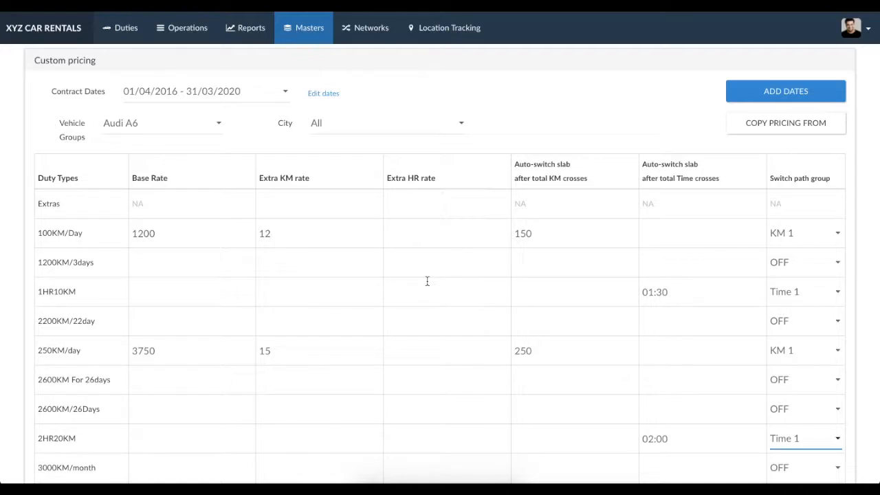
pyautogui.moveTo(543, 126)
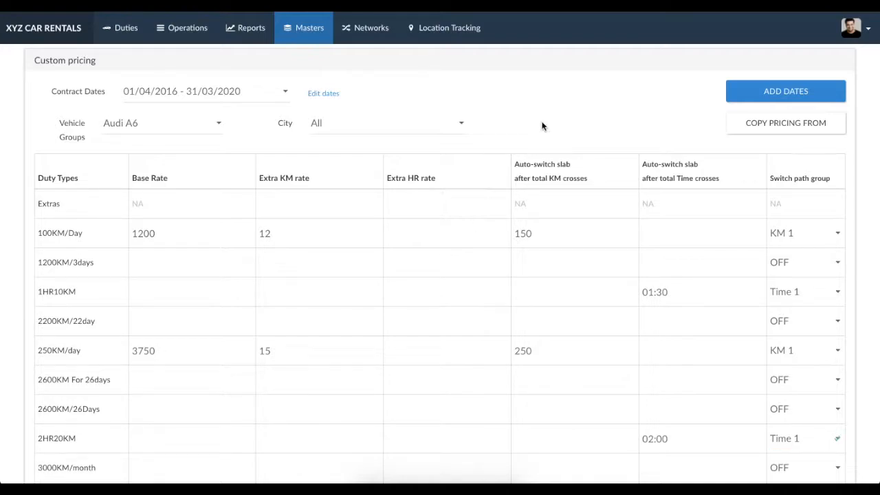